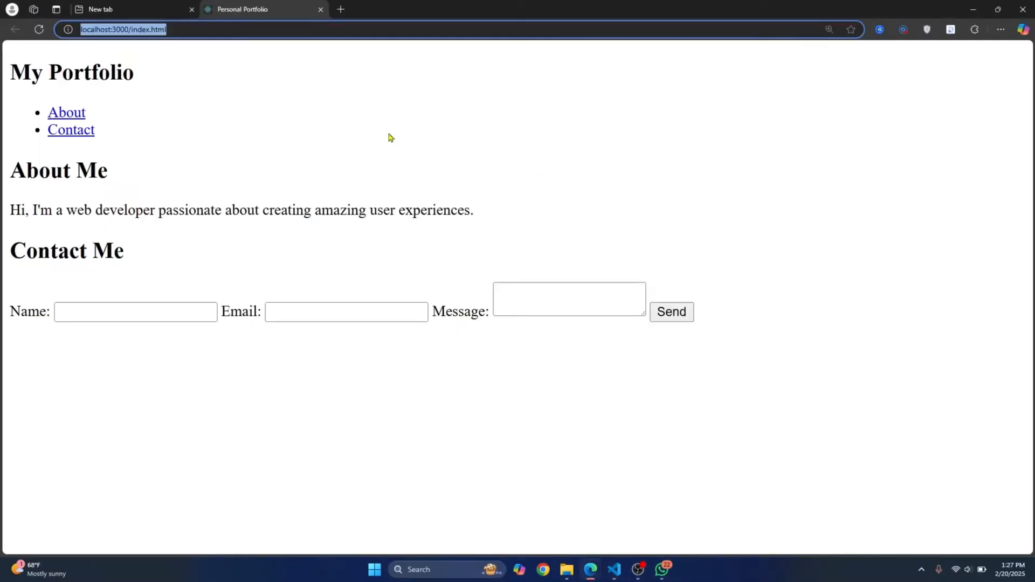
pyautogui.moveTo(75, 227)
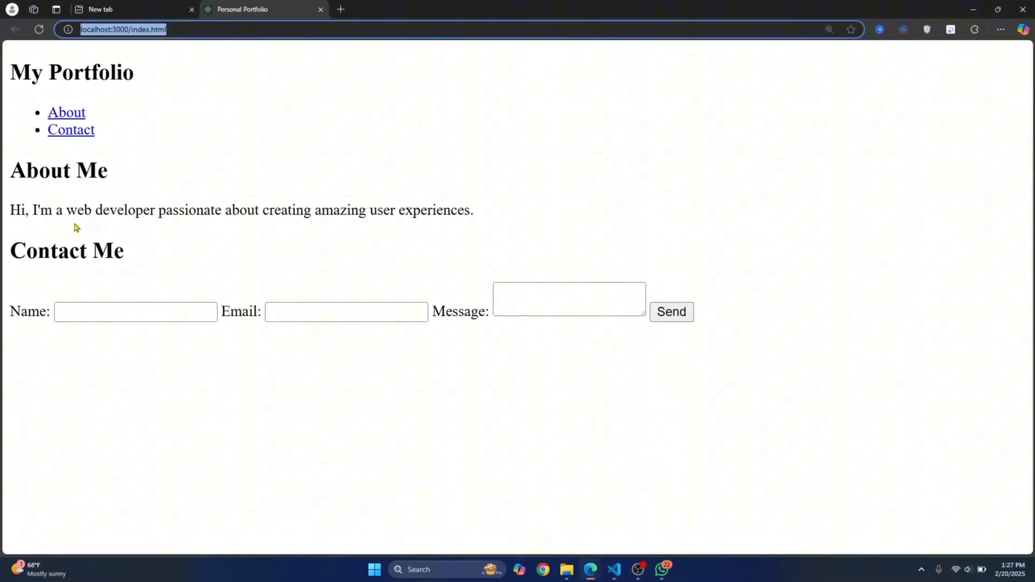
pyautogui.moveTo(198, 227)
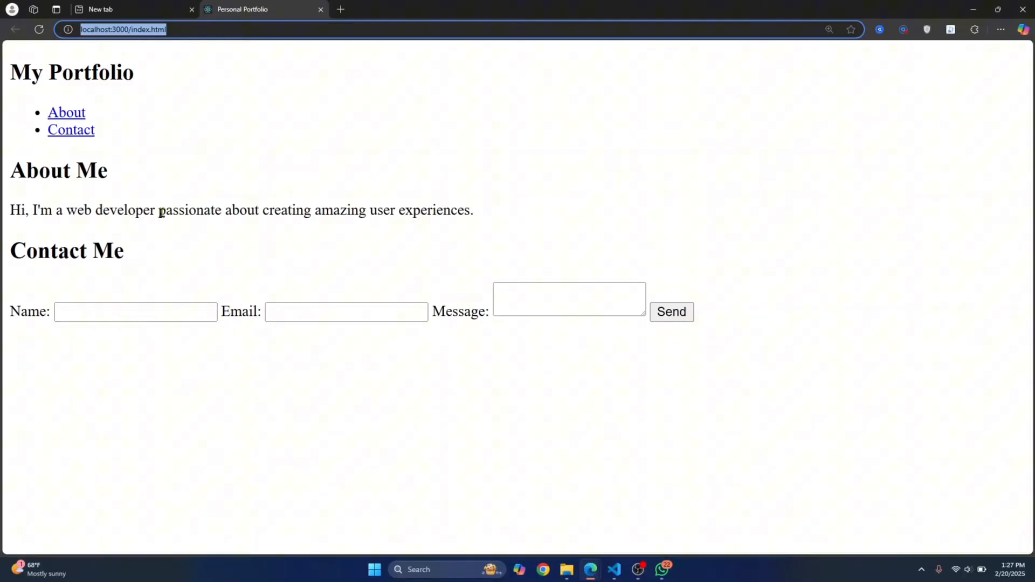
# Close the empty New tab in Edge, keeping the localhost Personal Portfolio tab
pyautogui.click(192, 10)
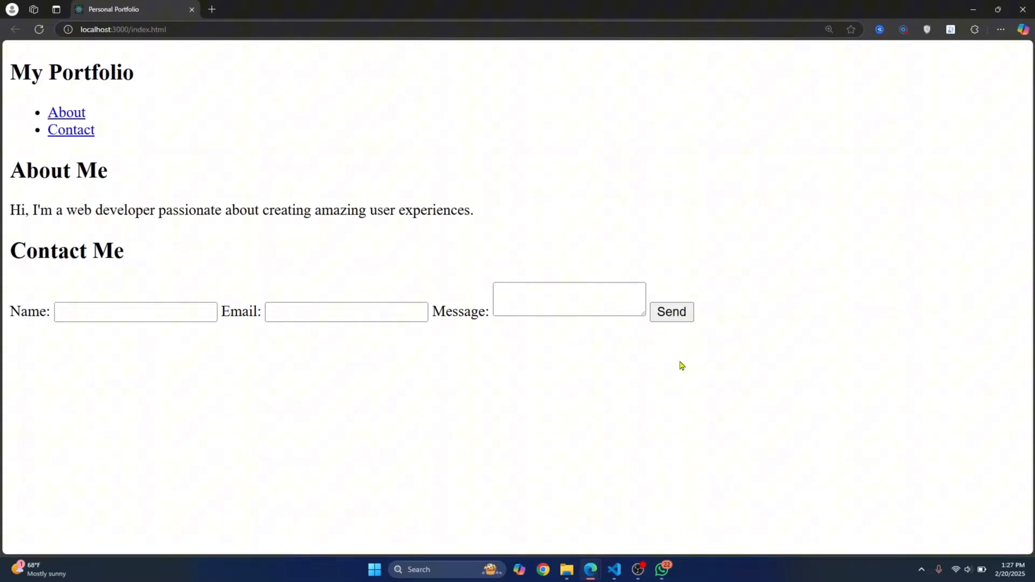
pyautogui.moveTo(209, 9)
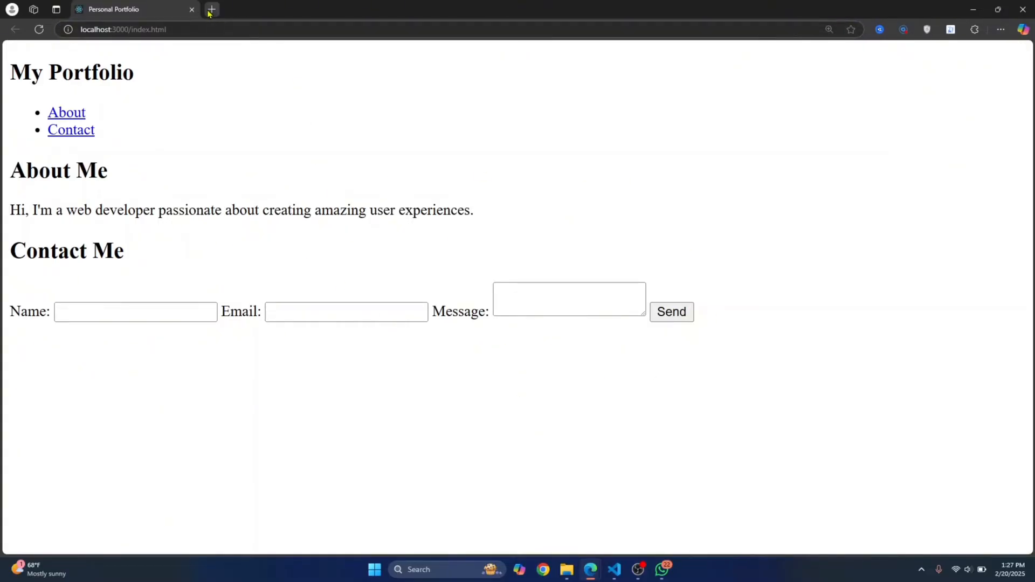
# Create the public GitHub repository 'mywebsample' from a new browser tab
pyautogui.click(211, 9)
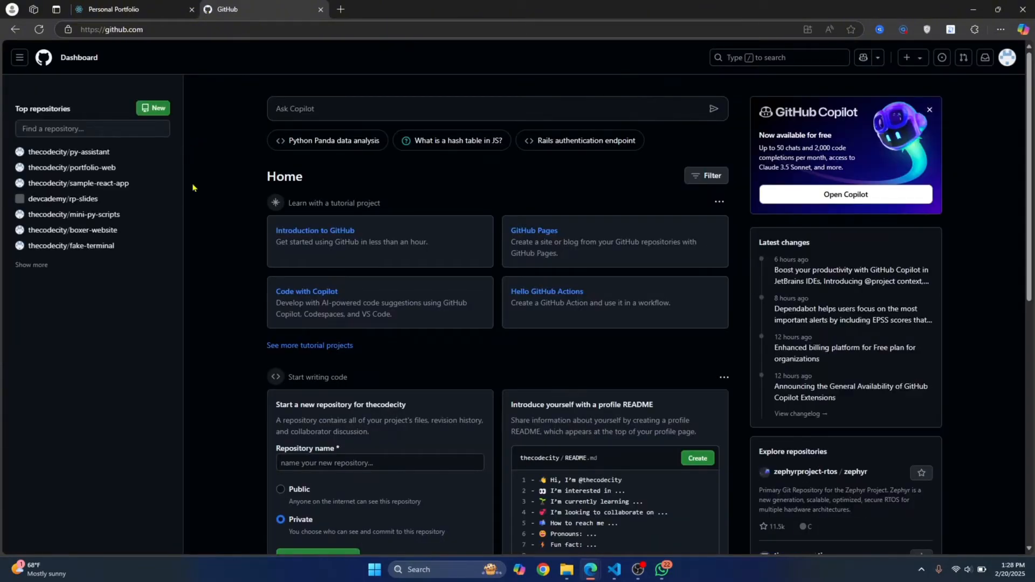
pyautogui.moveTo(221, 187)
pyautogui.write('mywe')
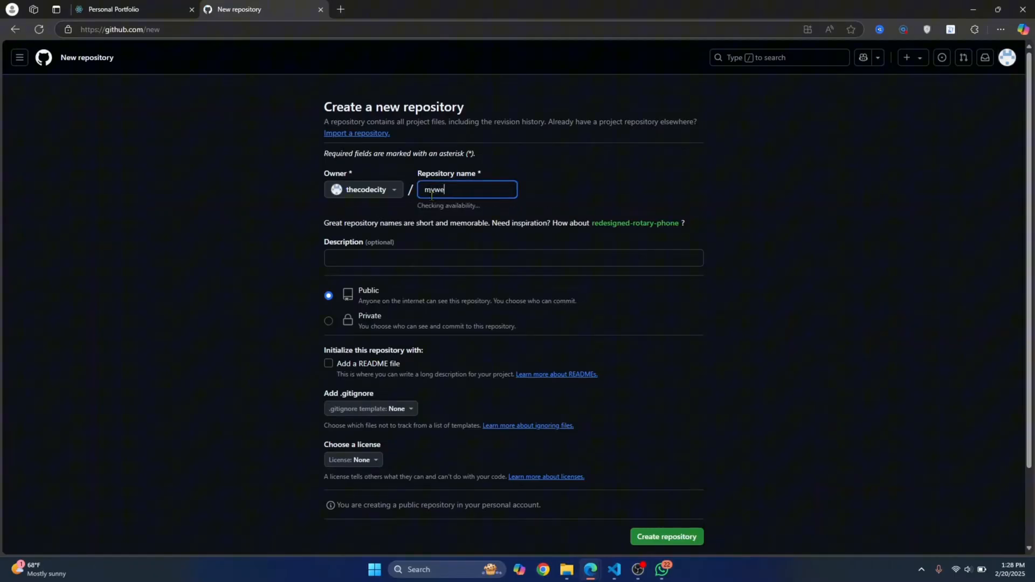
pyautogui.write('bsample')
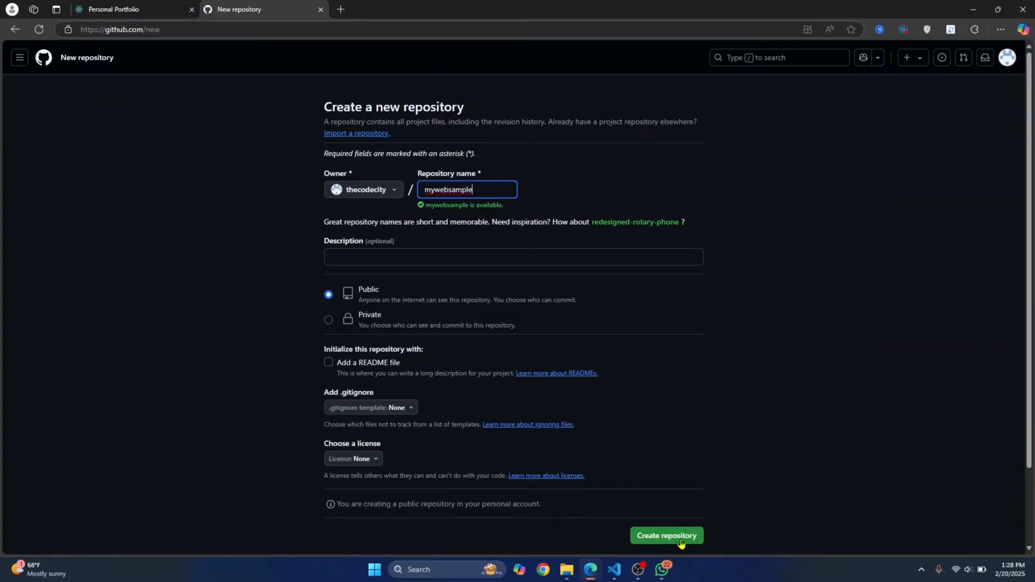
pyautogui.click(666, 535)
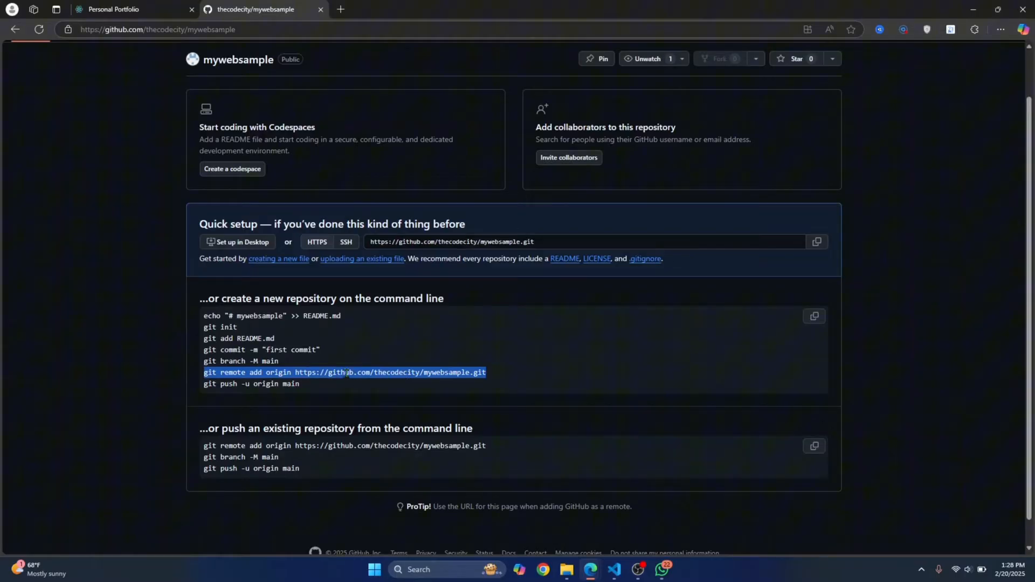
pyautogui.click(615, 569)
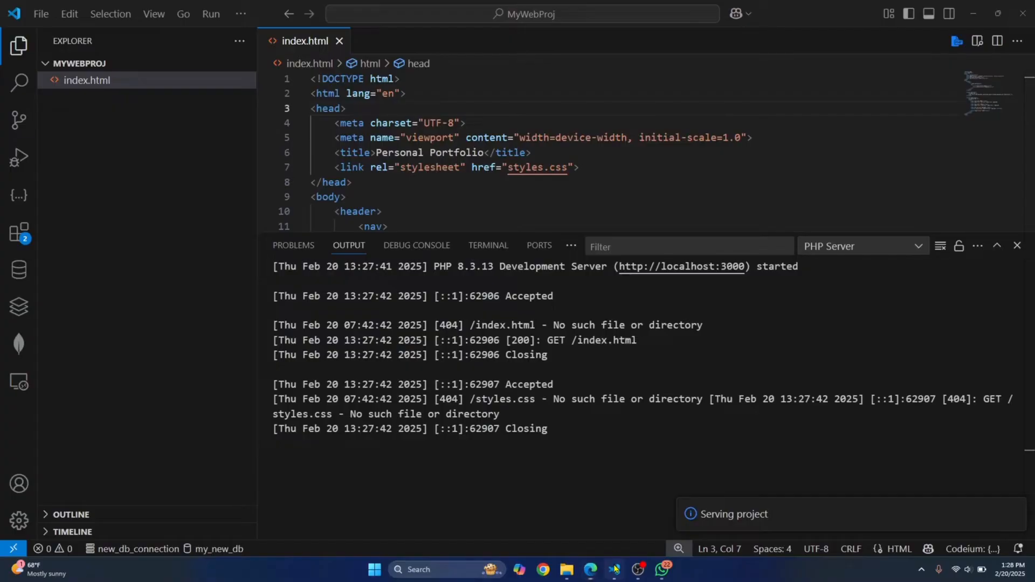
# In a new terminal, commit with message "working", add origin, and push -u origin master
pyautogui.click(240, 13)
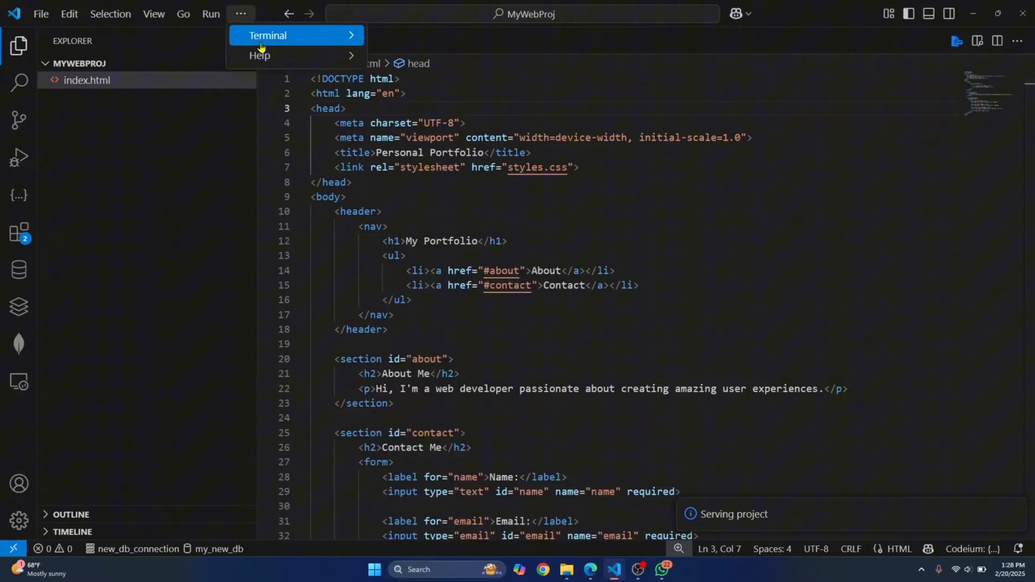
pyautogui.click(268, 35)
pyautogui.write('gti')
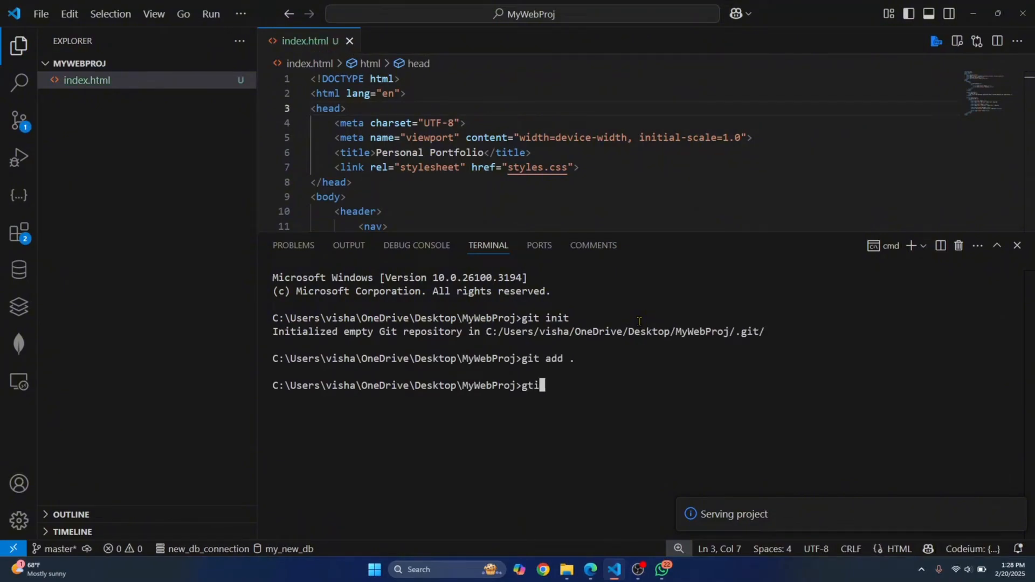
pyautogui.write('git commit')
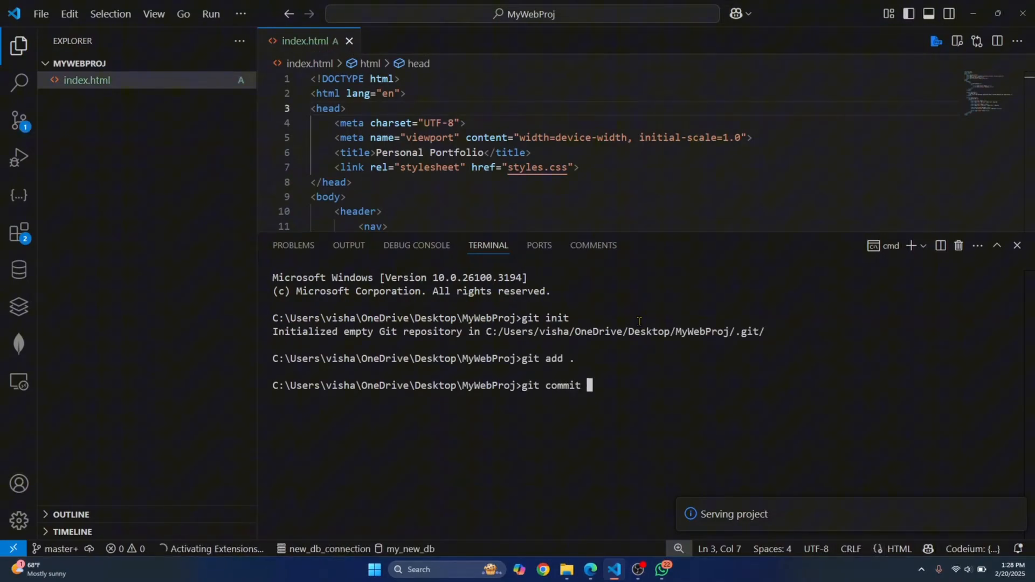
pyautogui.write('-am "working')
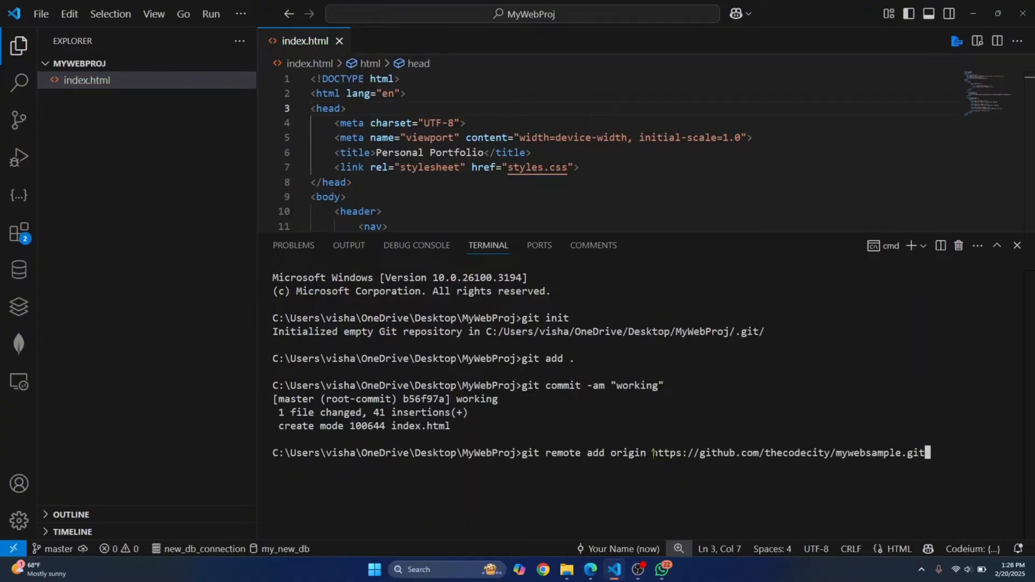
pyautogui.press('Return')
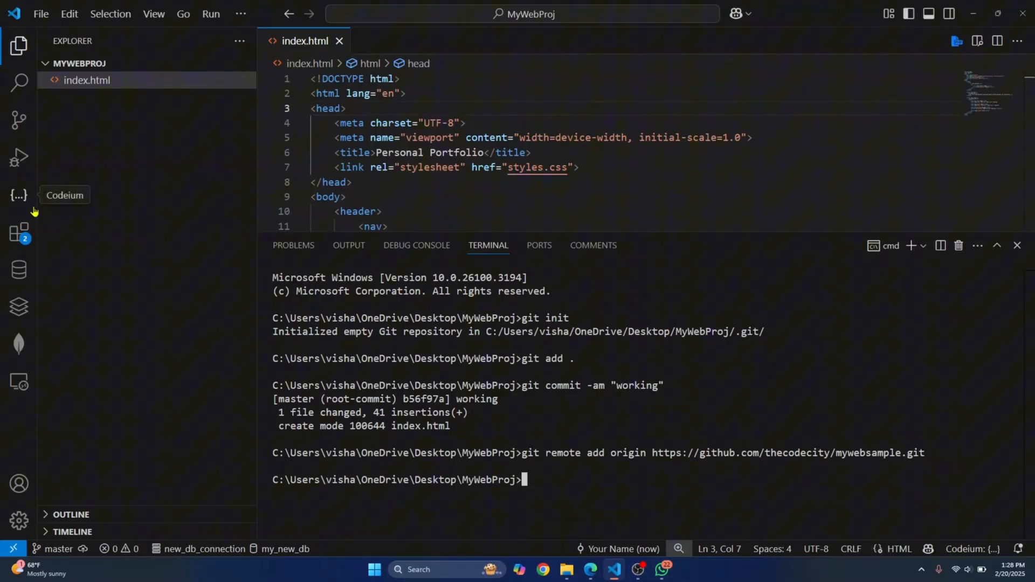
pyautogui.moveTo(200, 340)
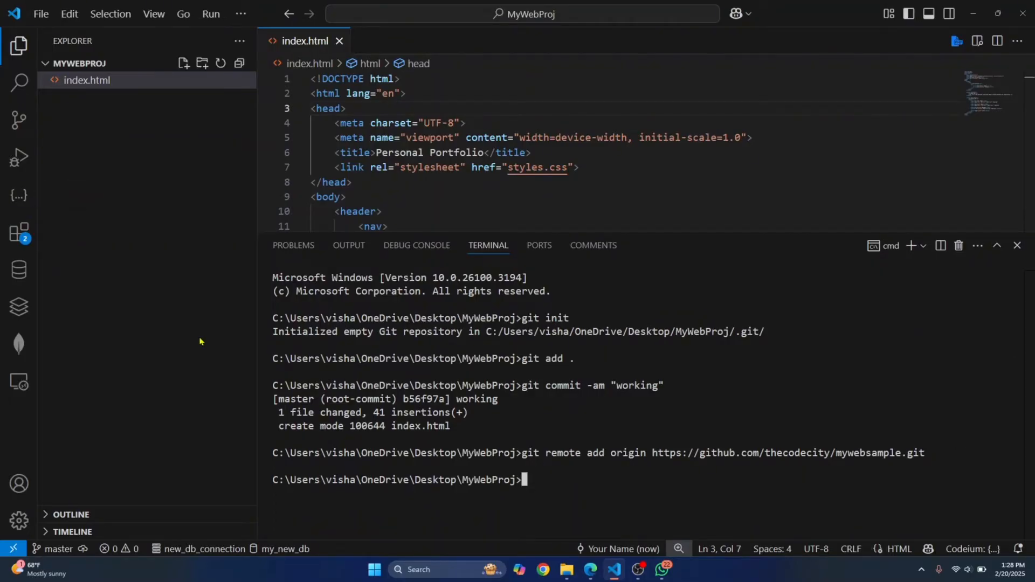
pyautogui.write('git push -u origin mas')
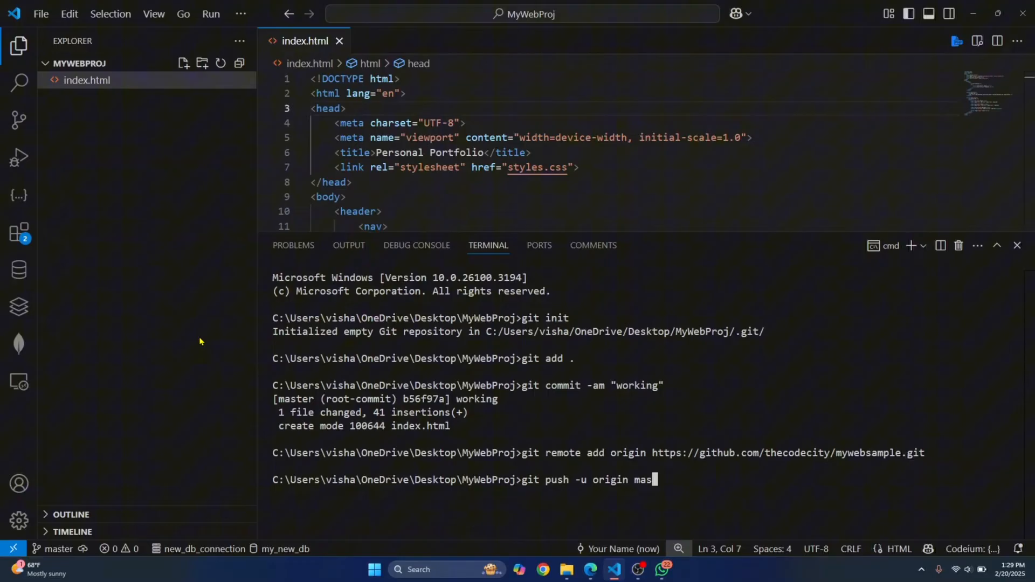
pyautogui.press('Return')
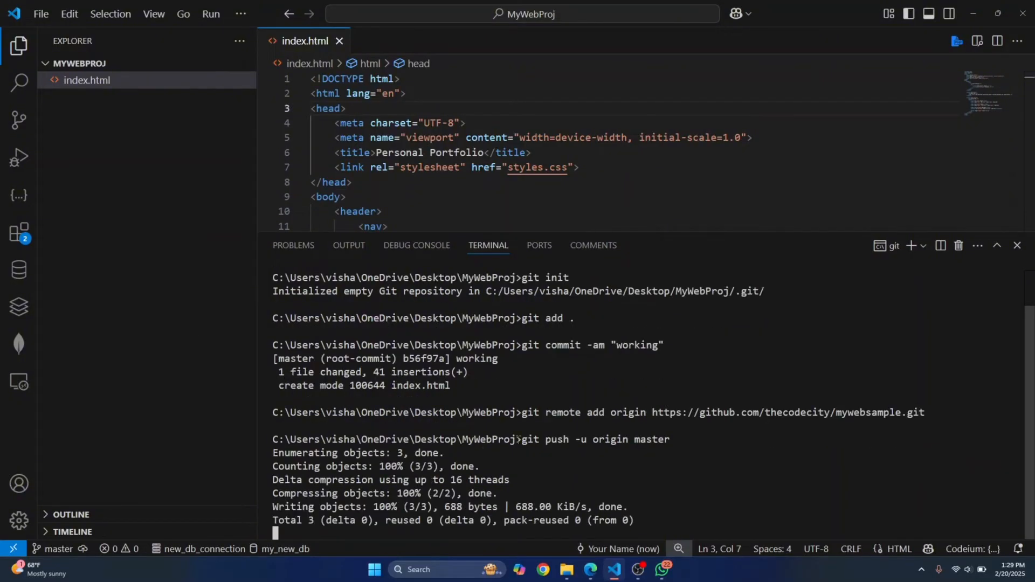
pyautogui.click(19, 233)
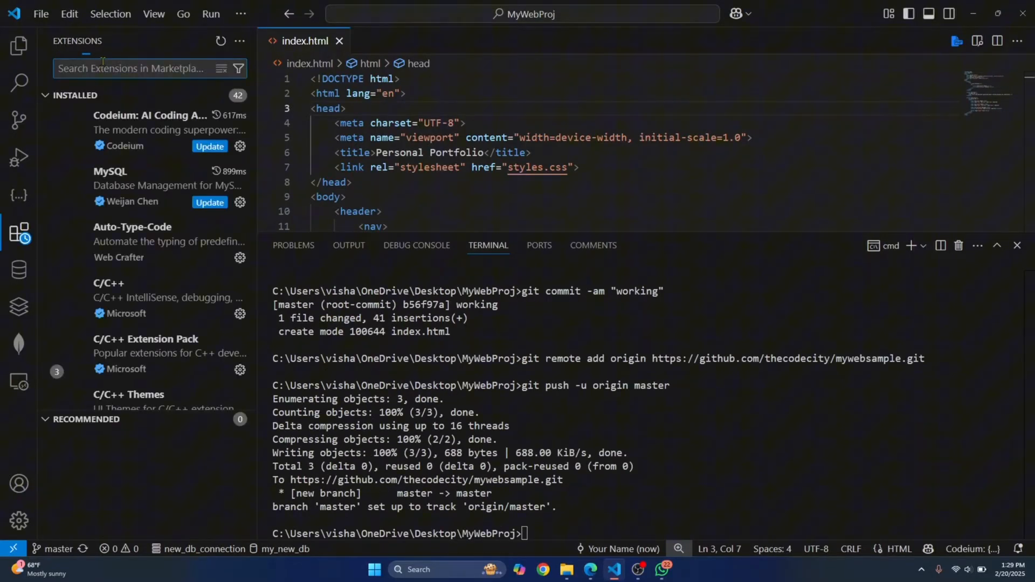
# Search extensions for 'github pages' and install Deploy to GitHub Pages
pyautogui.write('github')
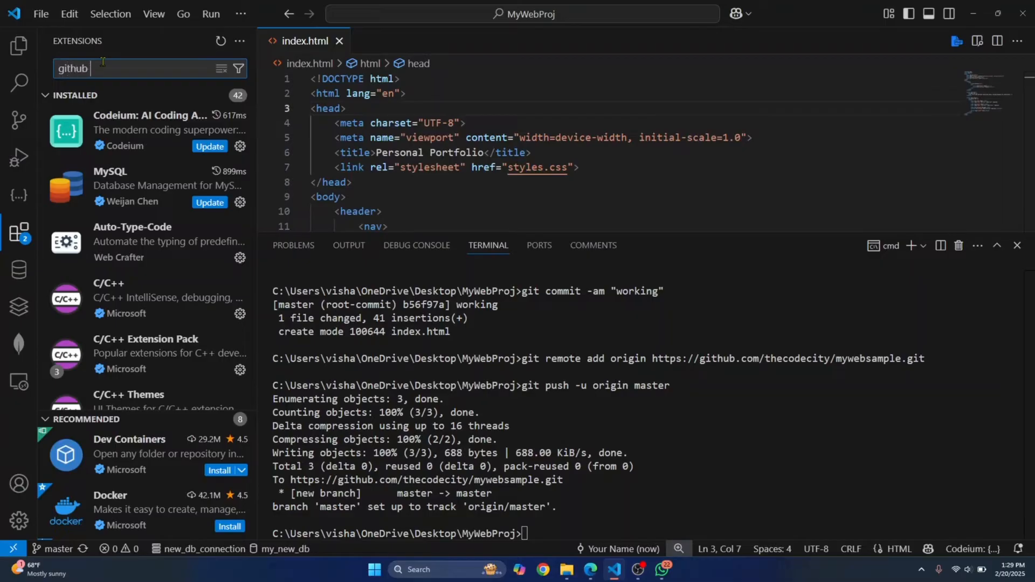
pyautogui.write('pages')
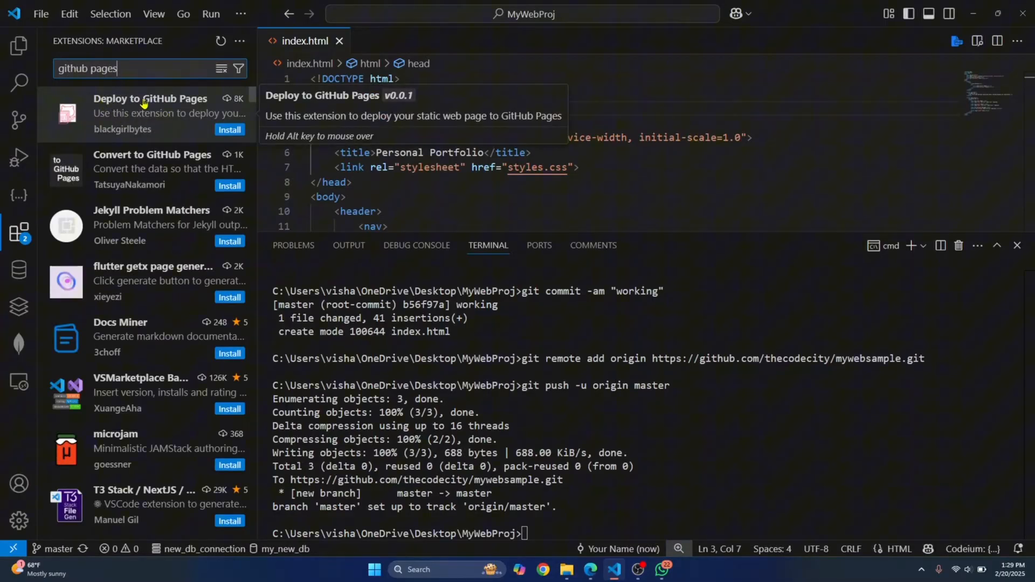
pyautogui.click(149, 112)
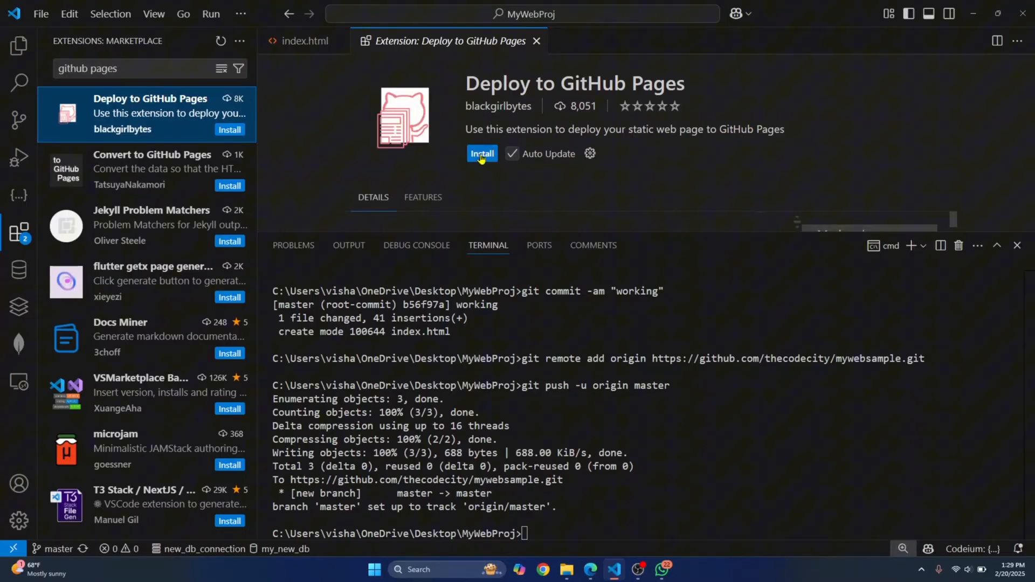
pyautogui.click(481, 153)
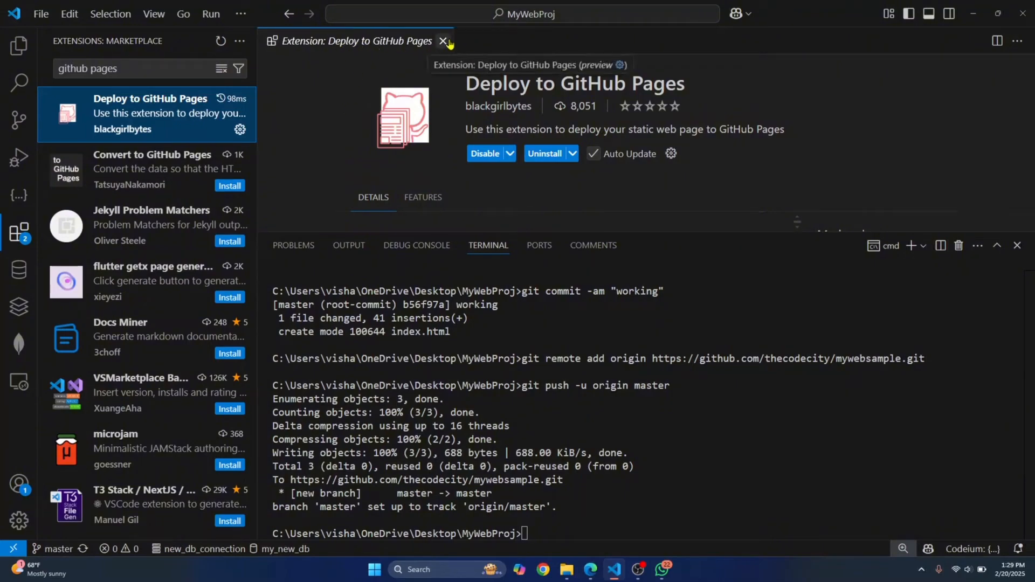
# Run 'Deploy to GitHub Pages' from the Command Palette after closing the extension page
pyautogui.click(442, 41)
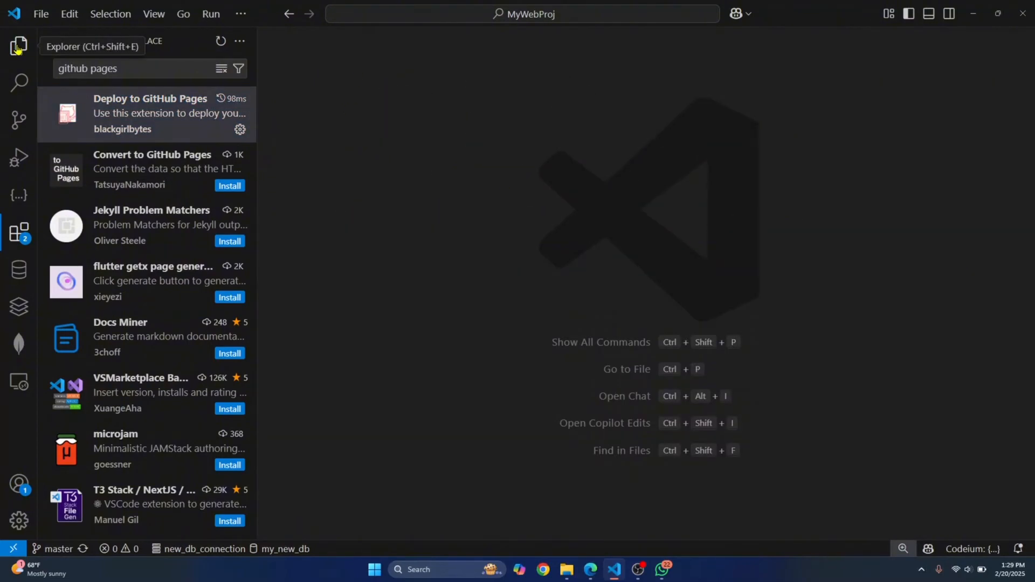
pyautogui.press('Ctrl+P')
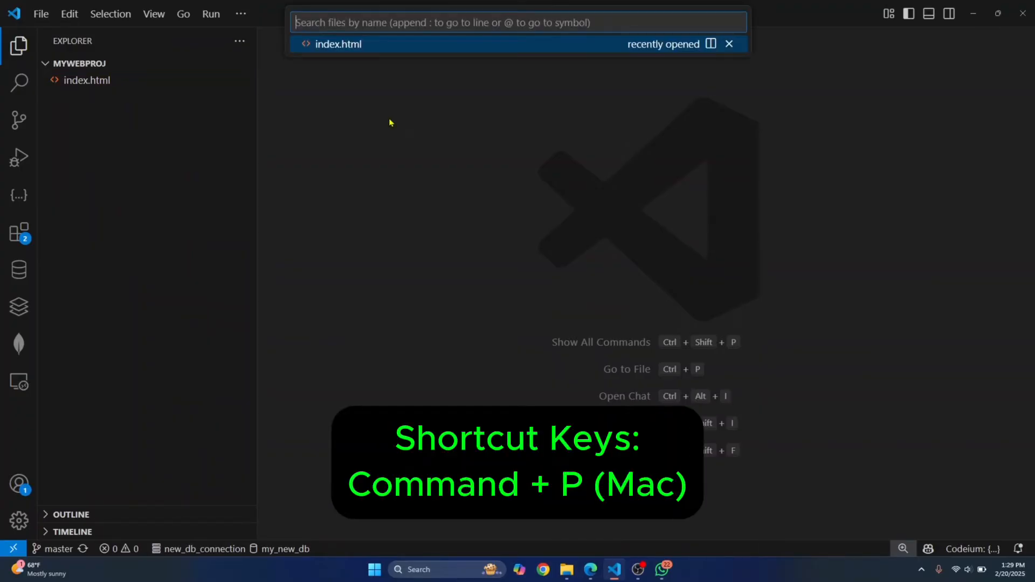
pyautogui.press('Escape')
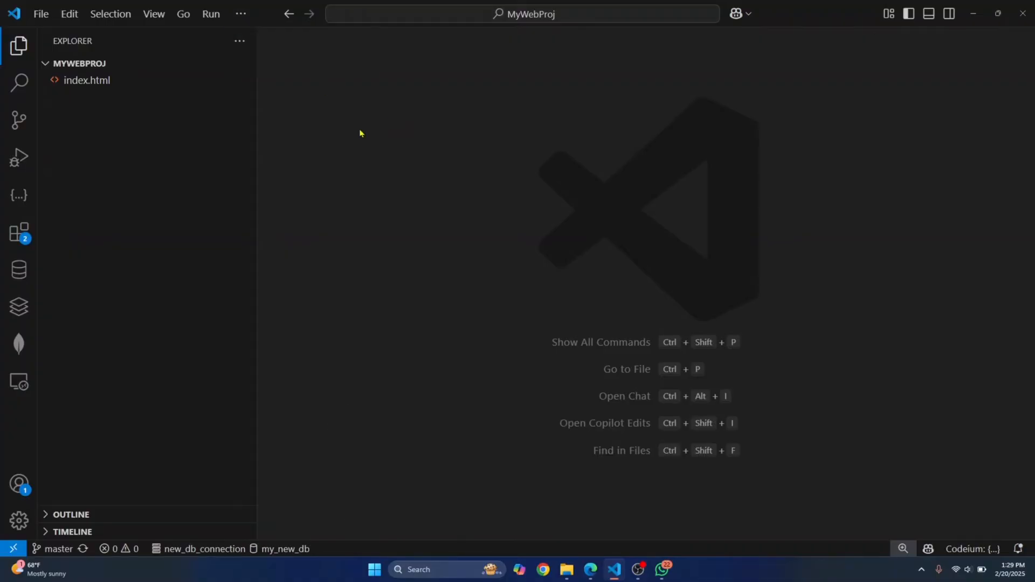
pyautogui.press('ctrl+shift+p')
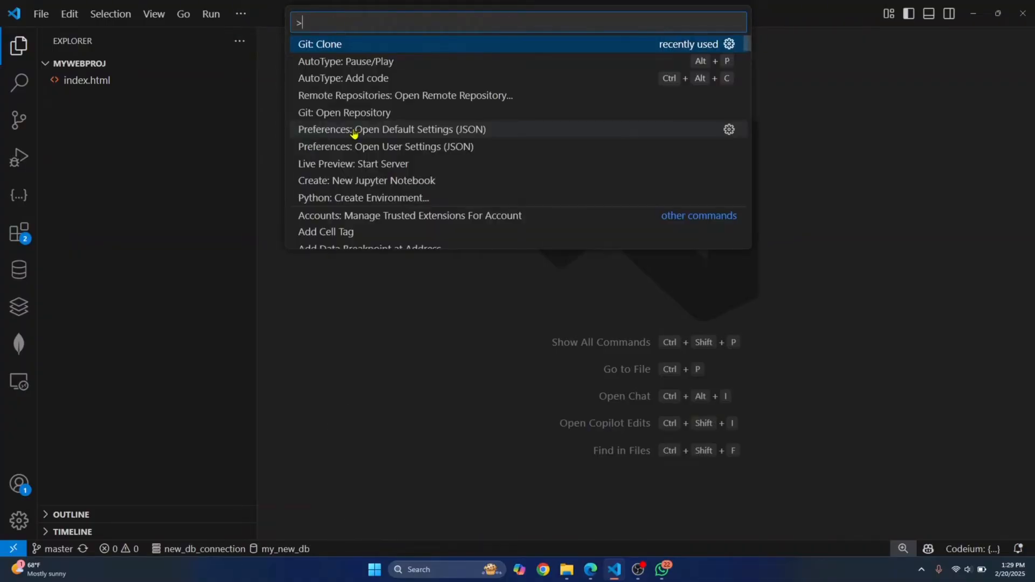
pyautogui.write('pages')
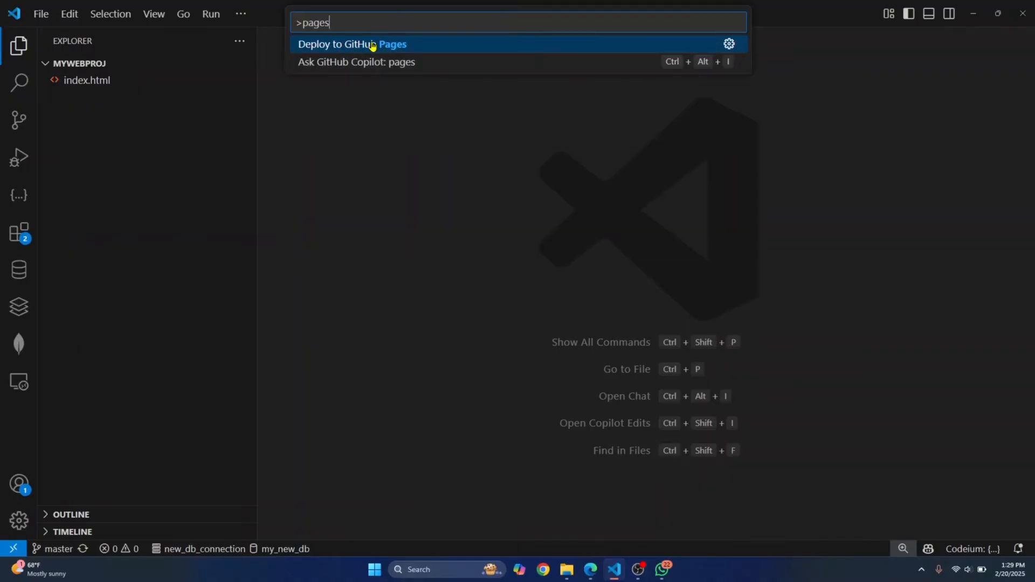
pyautogui.click(352, 44)
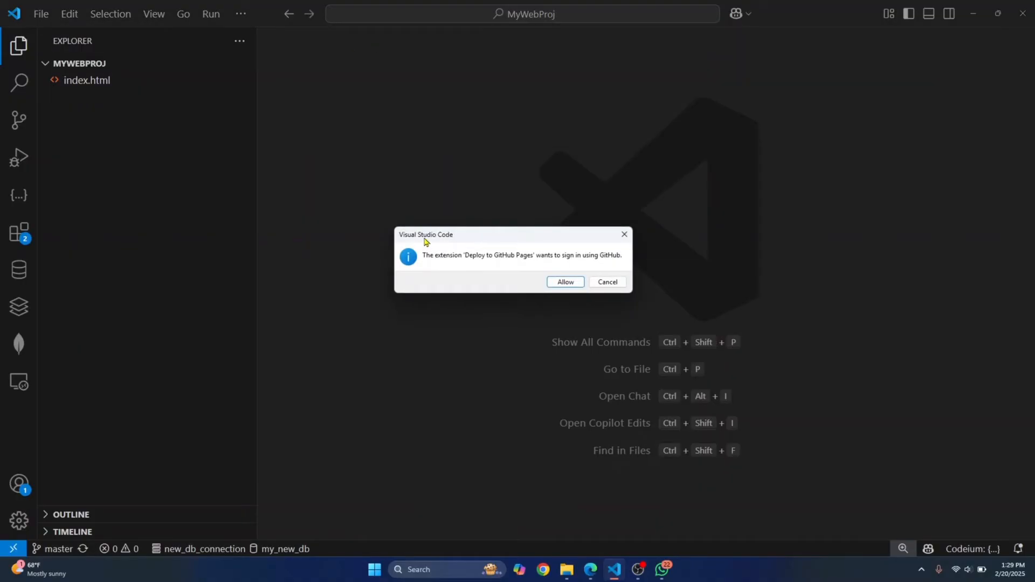
pyautogui.moveTo(414, 260)
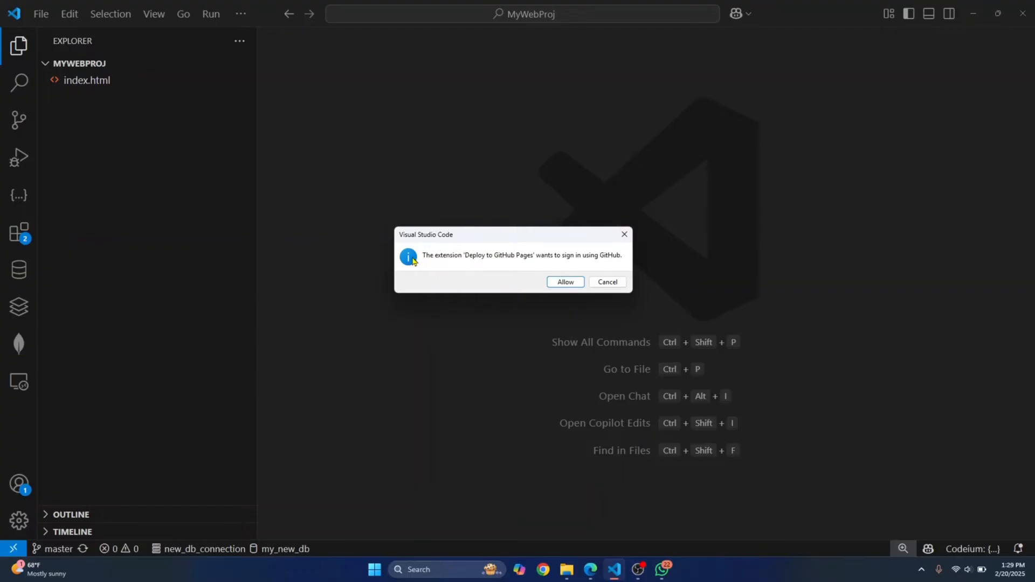
pyautogui.moveTo(623, 262)
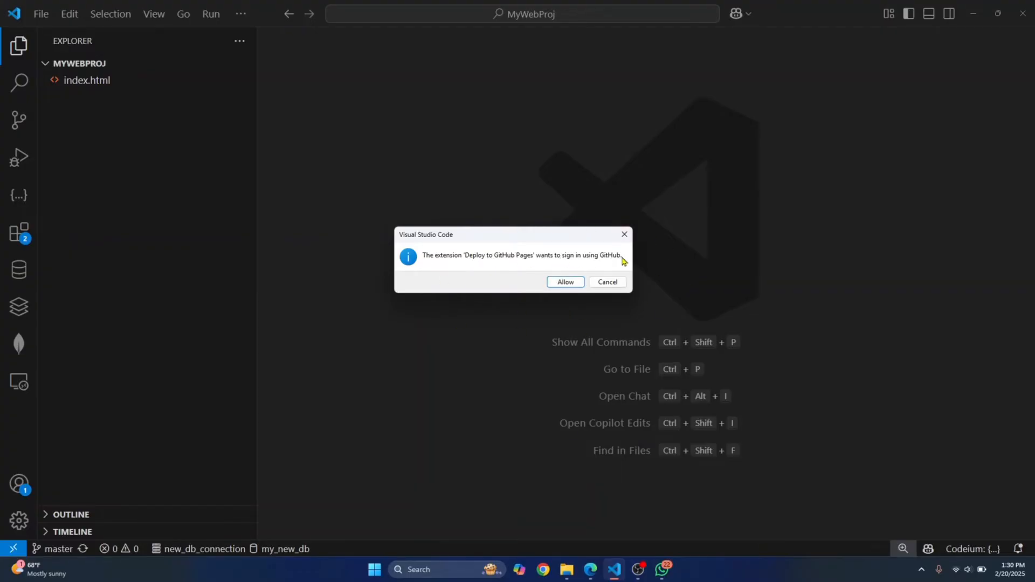
# Allow the extension's GitHub sign-in and continue authorizing Visual Studio Code
pyautogui.click(565, 282)
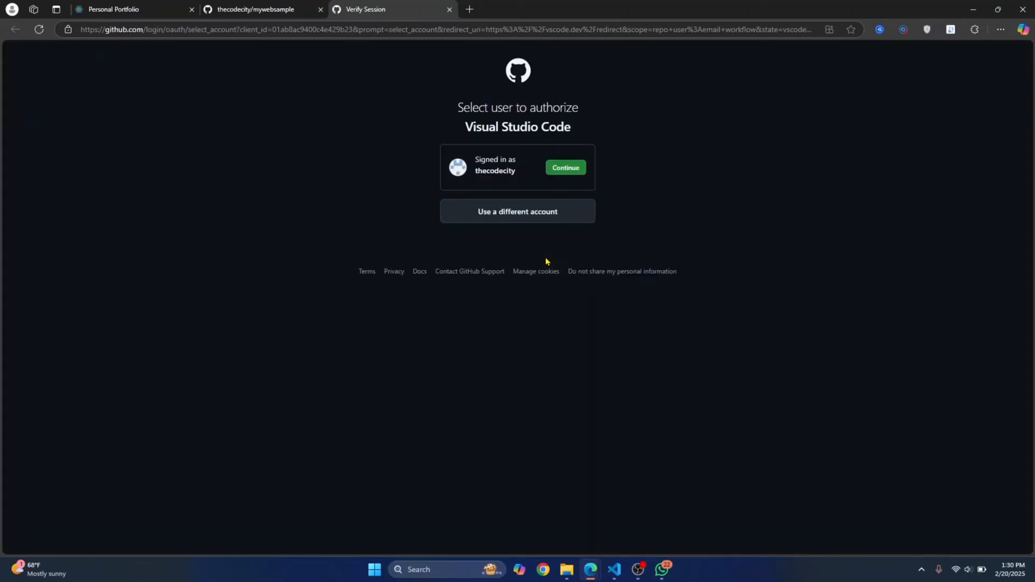
pyautogui.moveTo(565, 170)
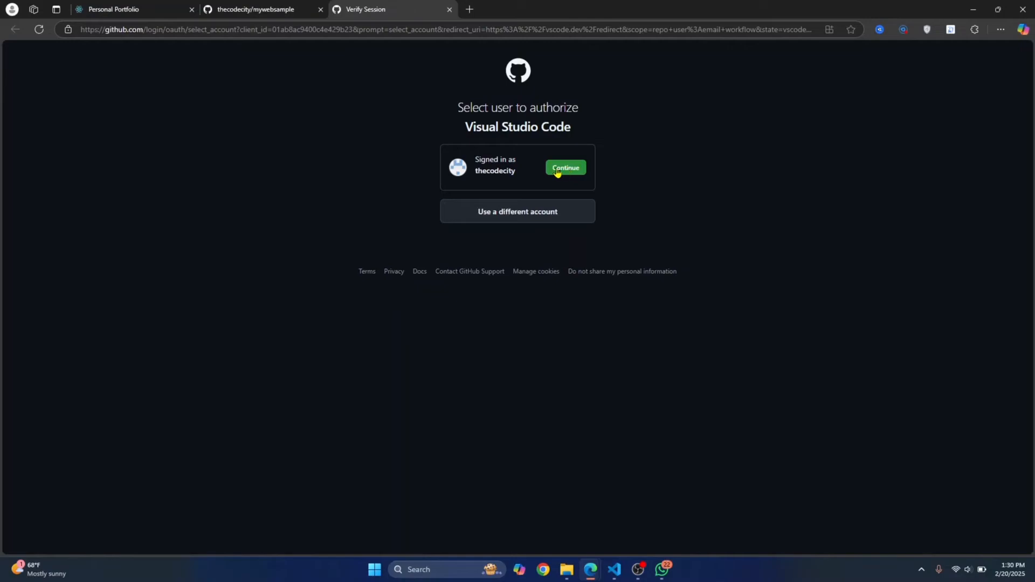
pyautogui.click(565, 168)
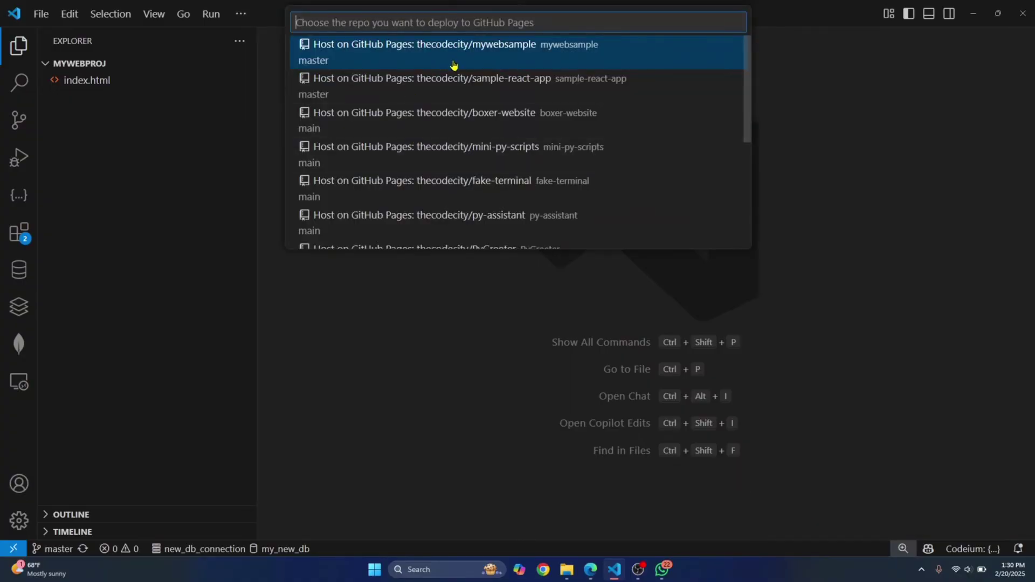
# Pick mywebsample, publish its master branch, and expand the notice showing the github.io URL
pyautogui.scroll(-3)
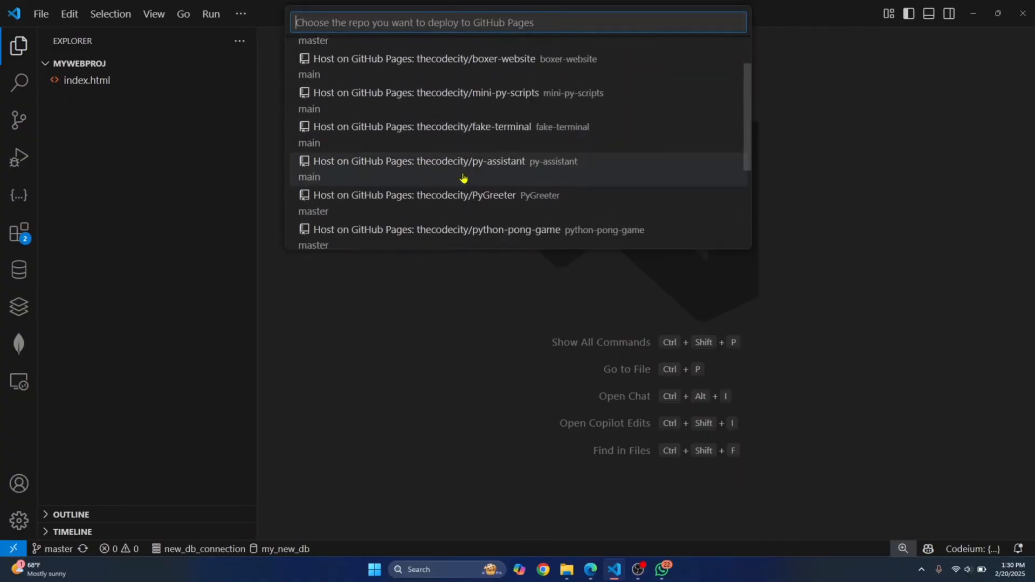
pyautogui.scroll(-3)
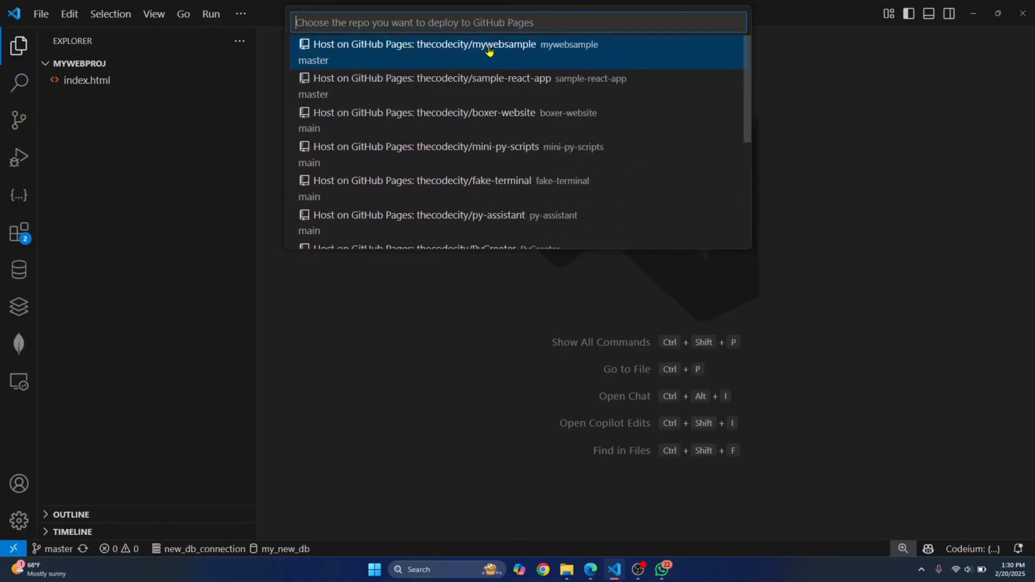
pyautogui.click(450, 52)
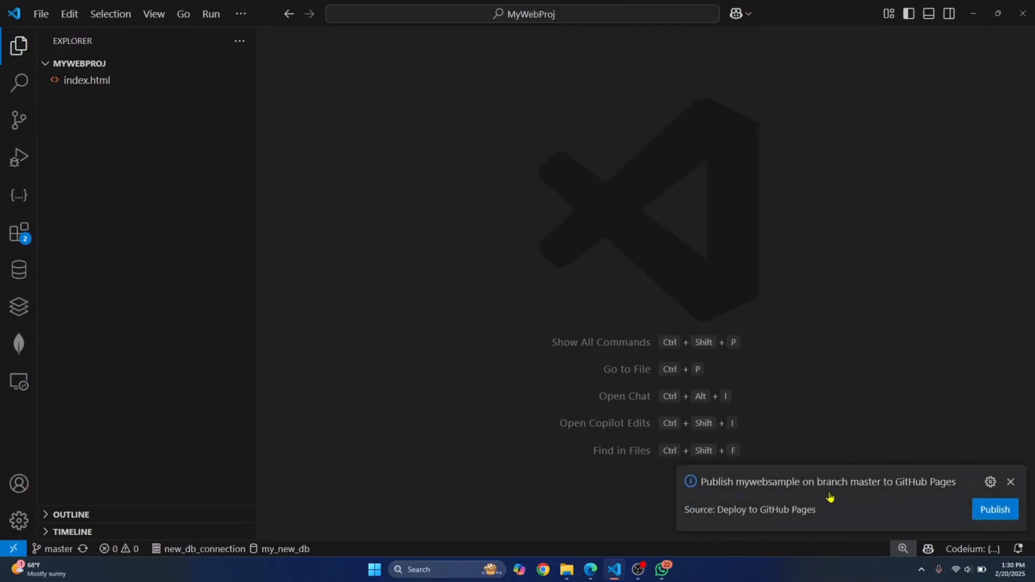
pyautogui.moveTo(994, 509)
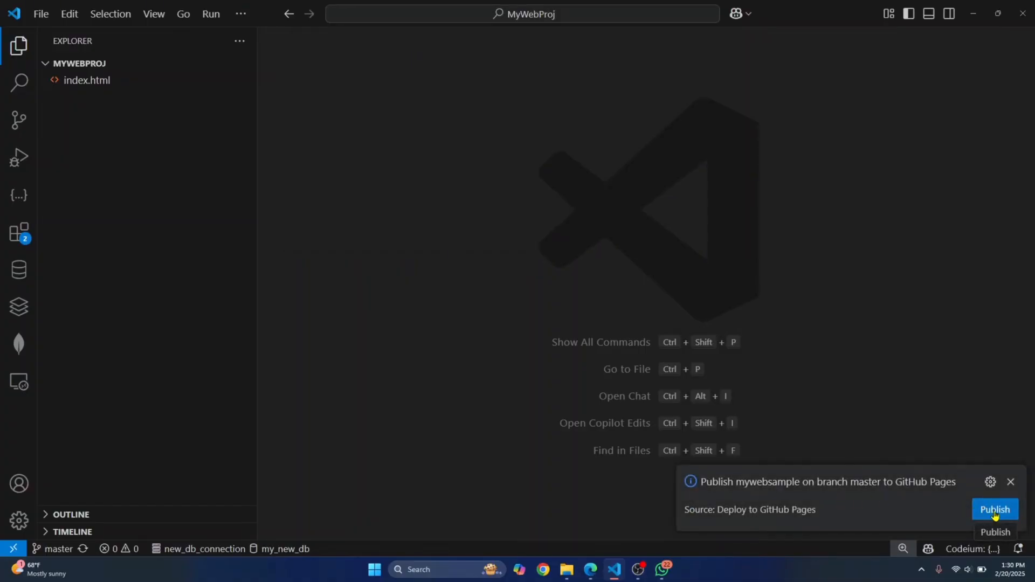
pyautogui.click(994, 509)
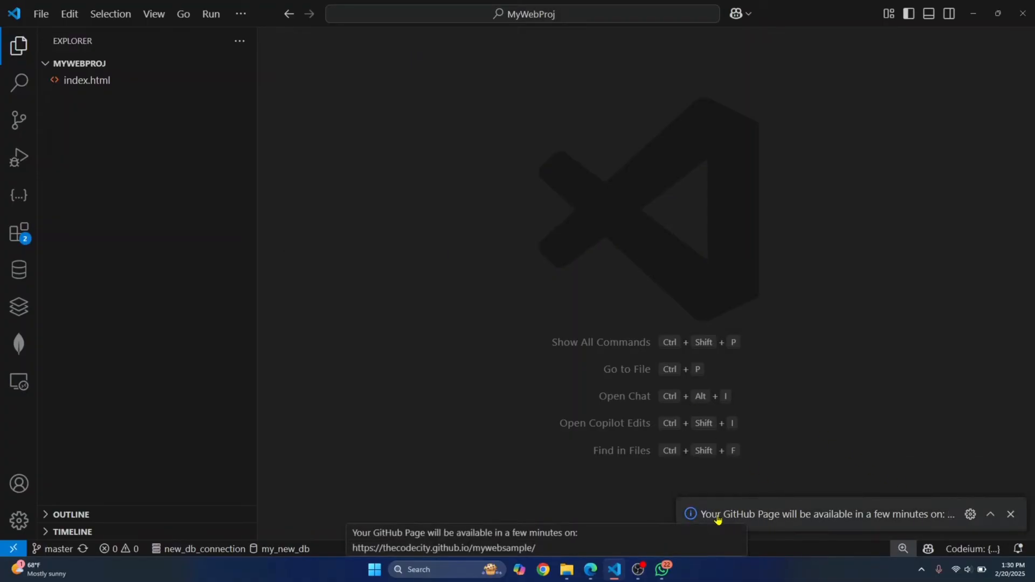
pyautogui.moveTo(905, 525)
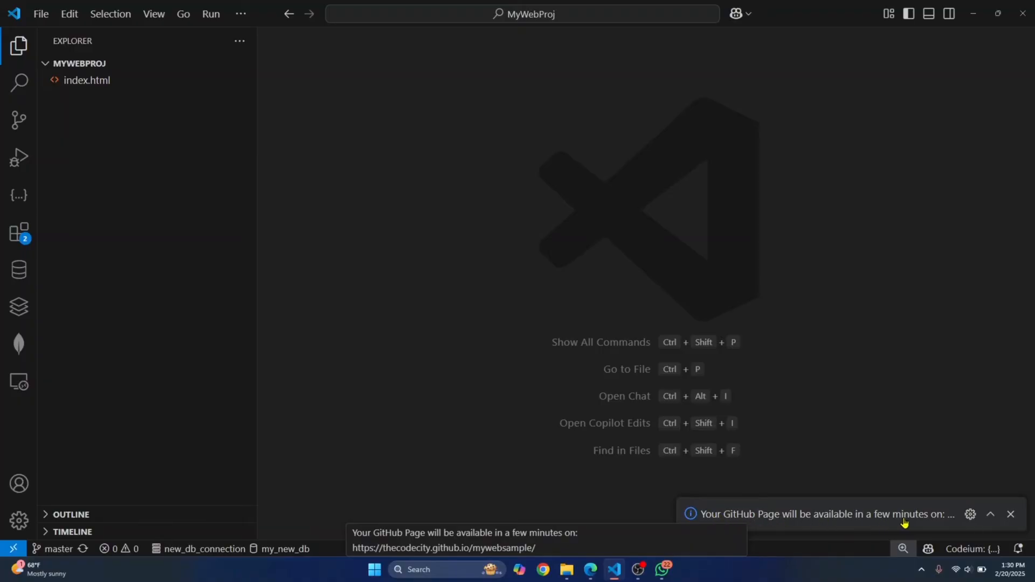
pyautogui.click(990, 514)
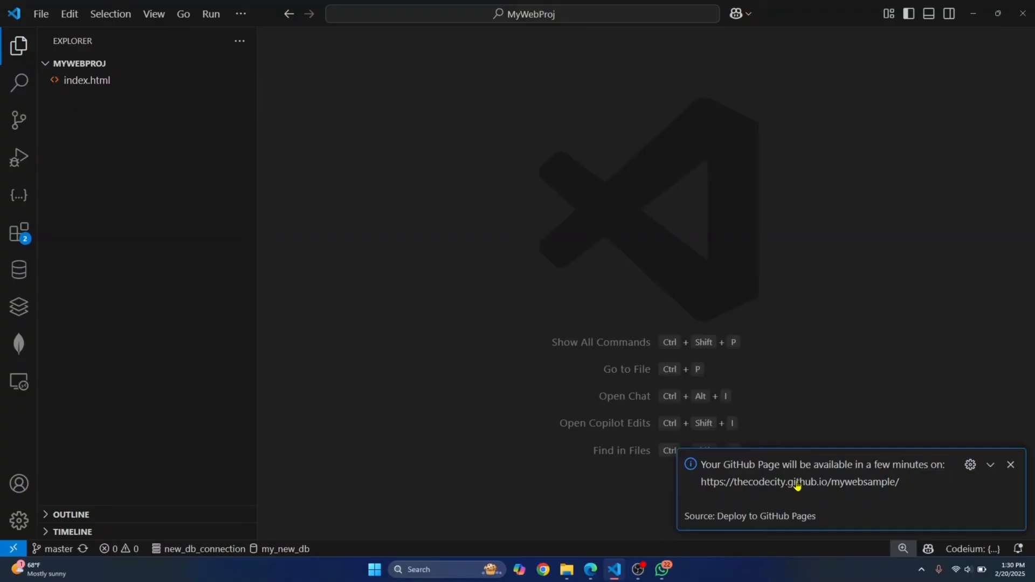
pyautogui.moveTo(593, 570)
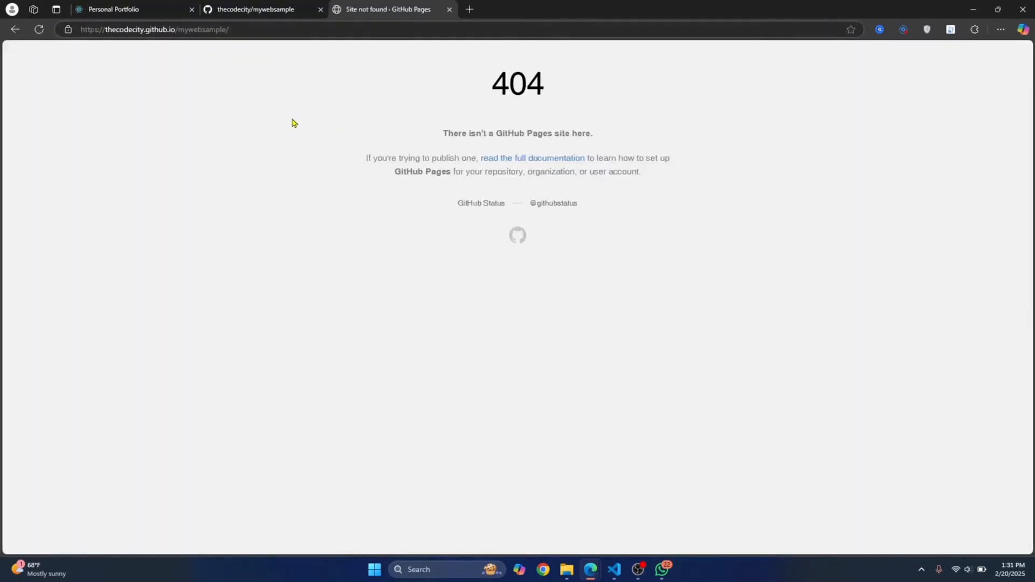
pyautogui.moveTo(614, 569)
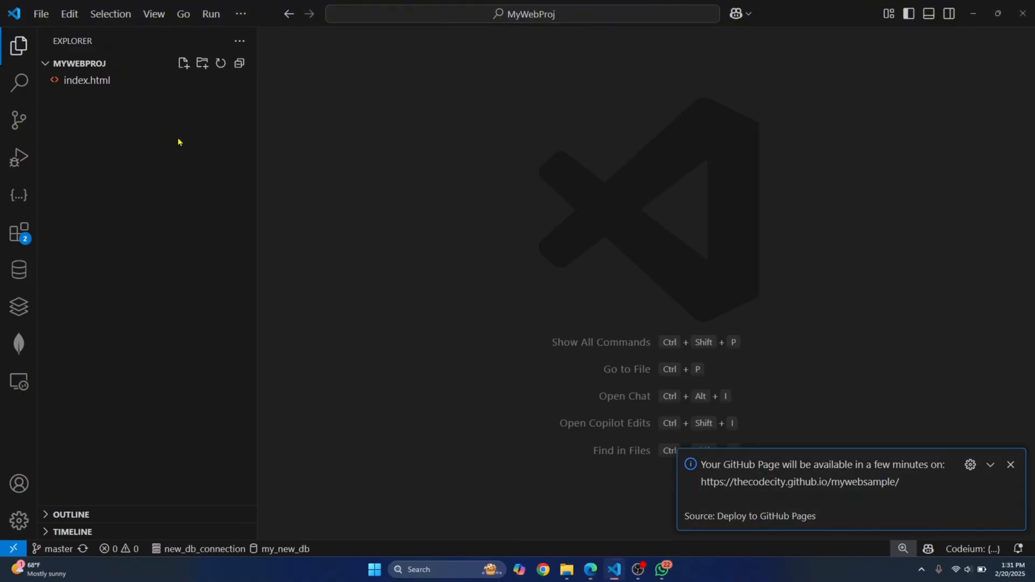
pyautogui.moveTo(656, 106)
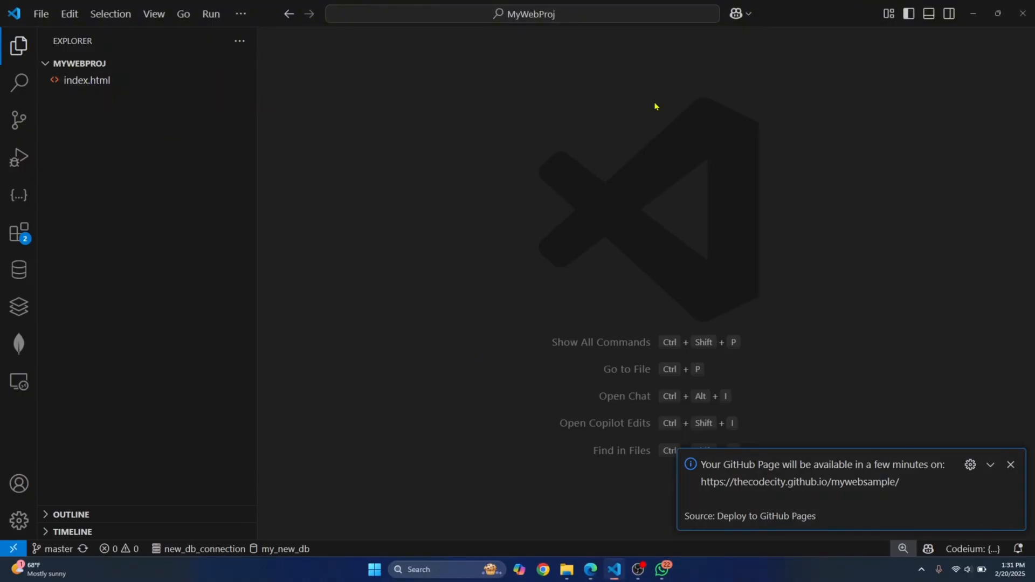
pyautogui.moveTo(589, 535)
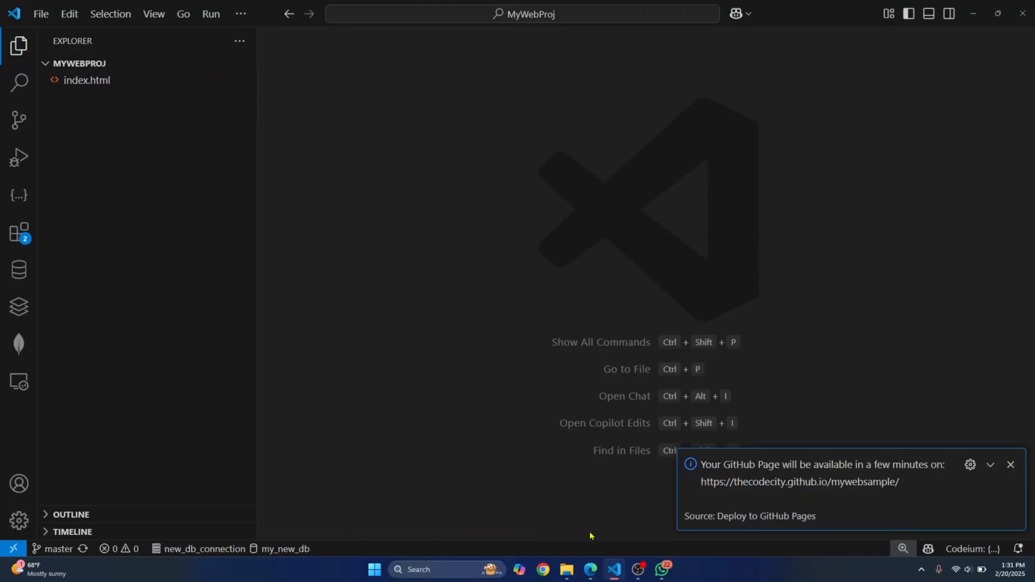
# View the 404 at thecodecity.github.io/mywebsample, then switch to the mywebsample repository tab
pyautogui.click(799, 481)
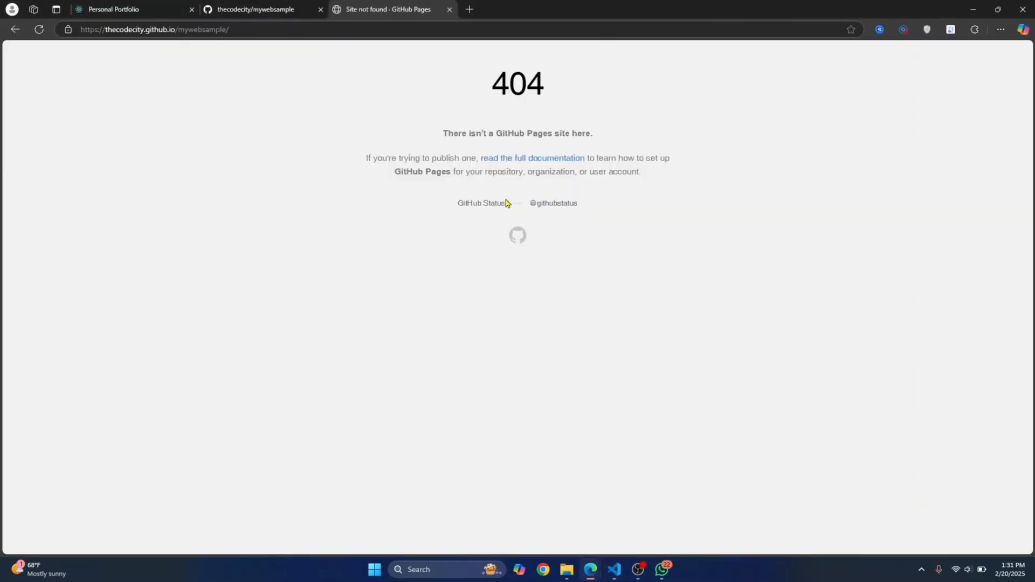
pyautogui.click(254, 9)
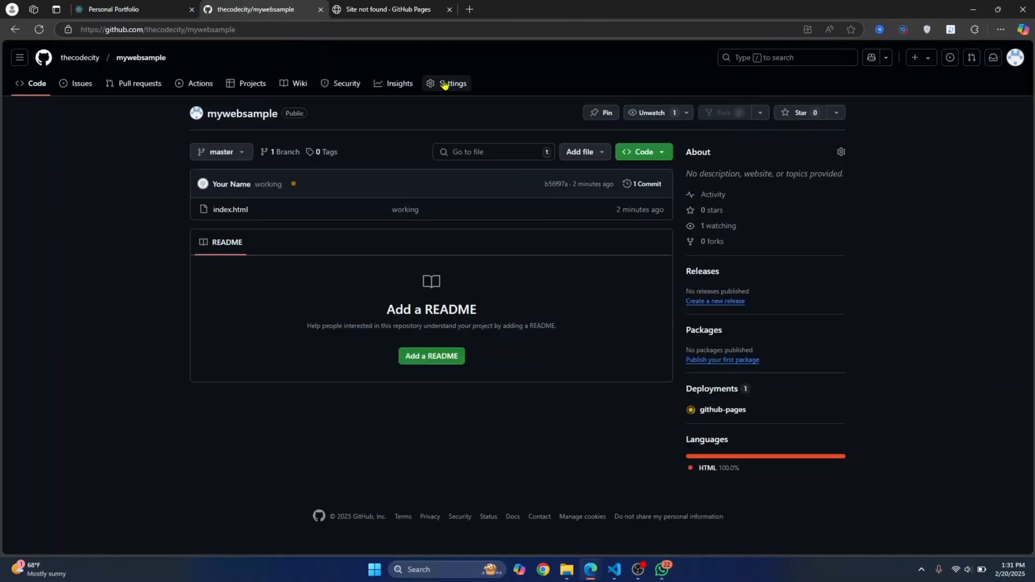
# Open mywebsample's Pages settings, showing the site live from master
pyautogui.click(454, 83)
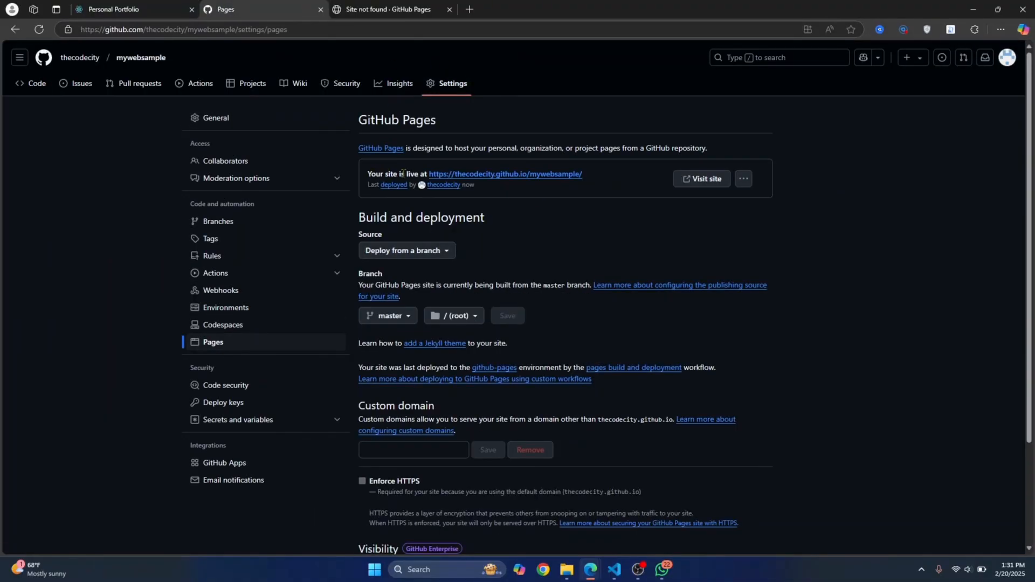
pyautogui.moveTo(459, 86)
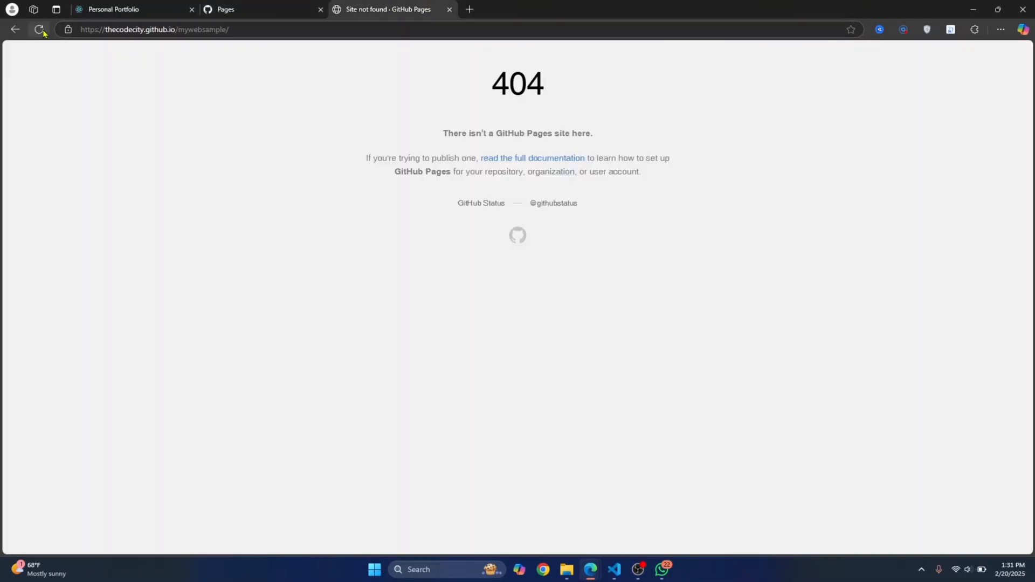
# Reload thecodecity.github.io/mywebsample so the Personal Portfolio replaces the 404
pyautogui.click(38, 29)
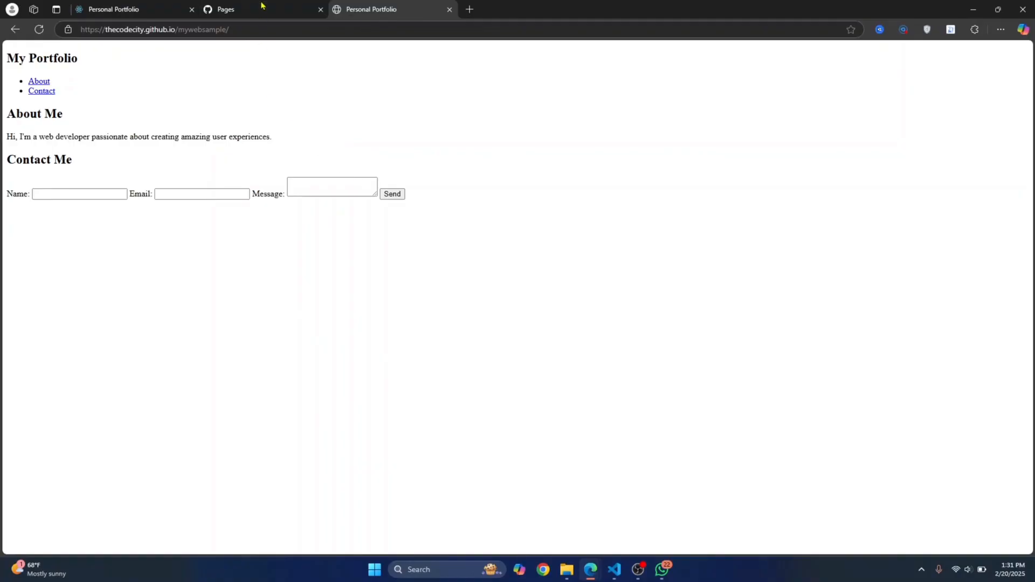
pyautogui.moveTo(429, 162)
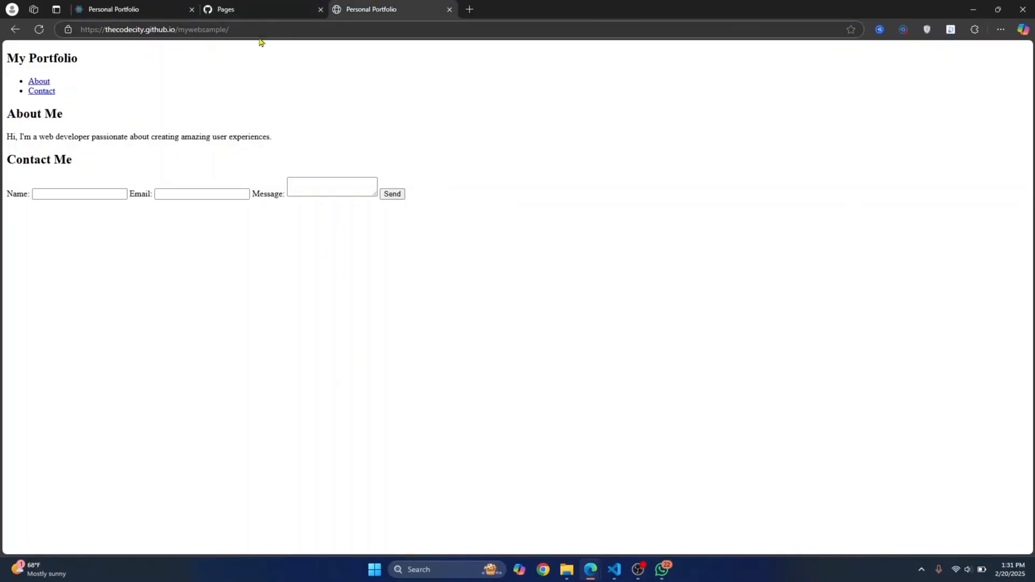
pyautogui.moveTo(244, 10)
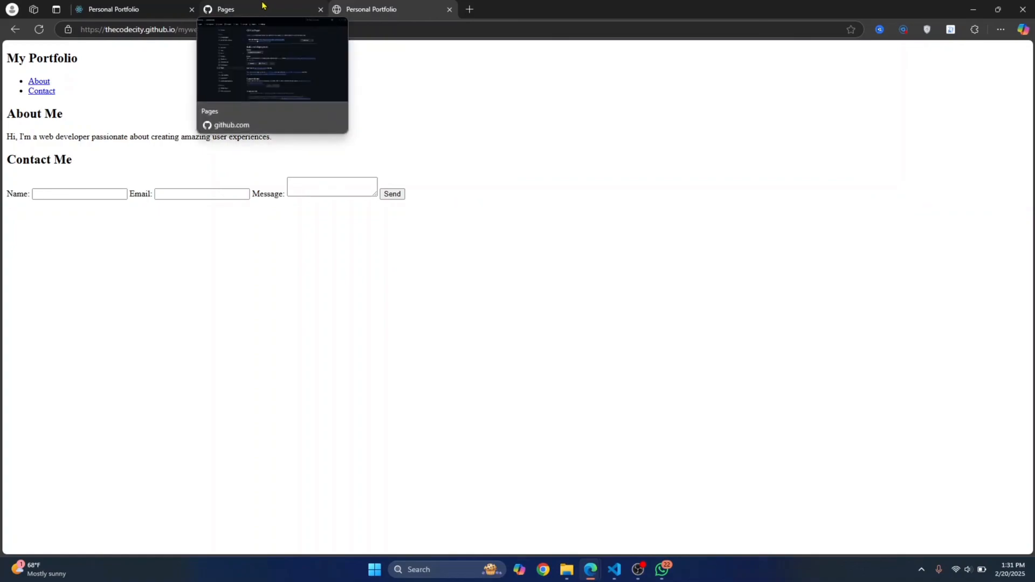